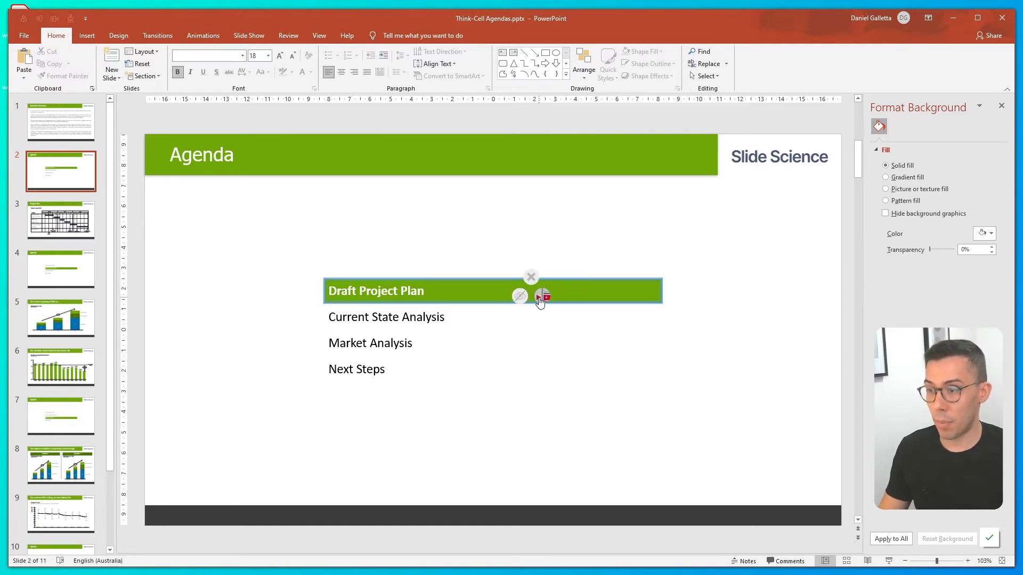
pyautogui.moveTo(541, 297)
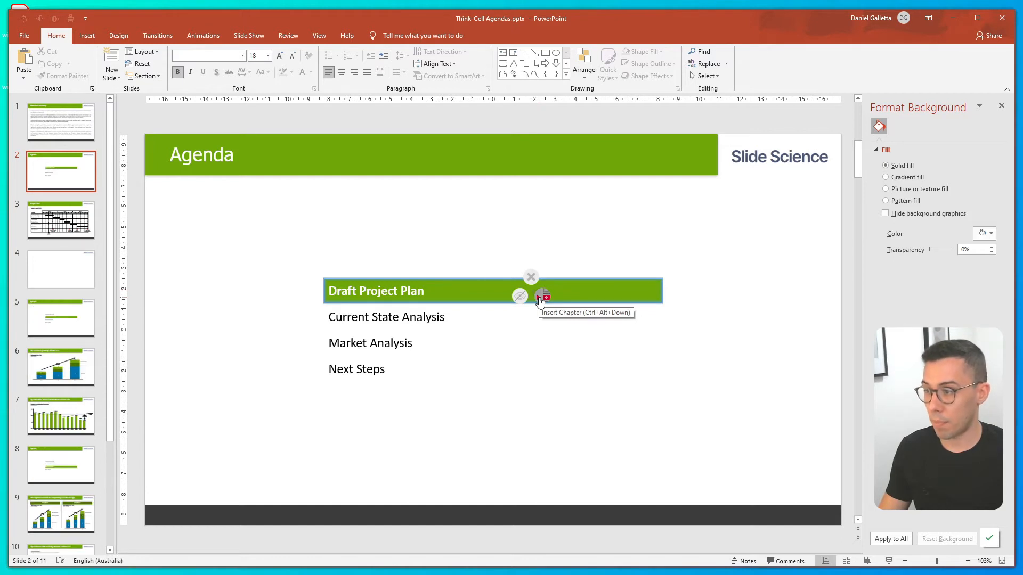
# Step: Insert a new agenda chapter directly after Draft Project Plan
pyautogui.click(542, 297)
pyautogui.write('Analysis')
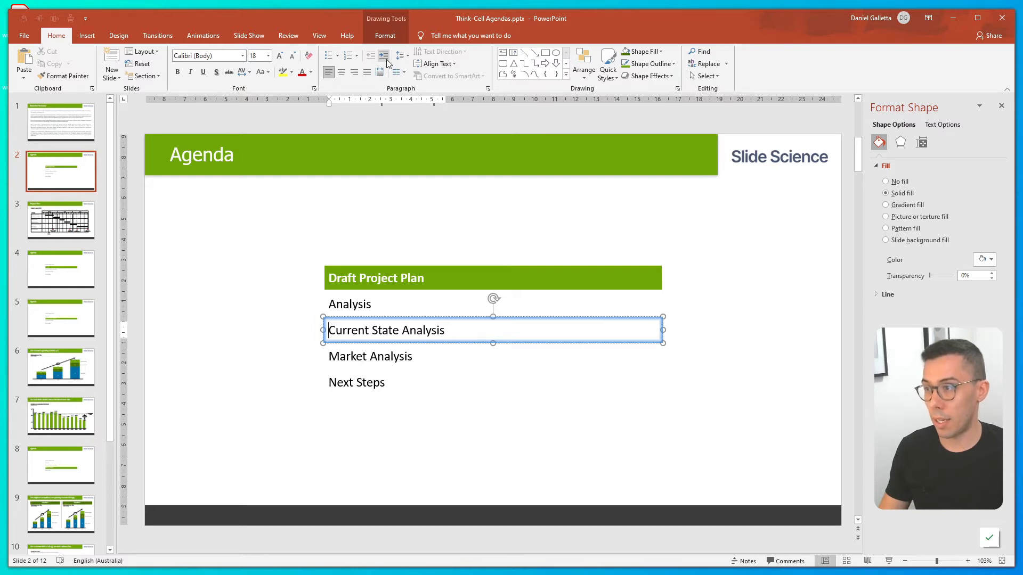
pyautogui.moveTo(383, 55)
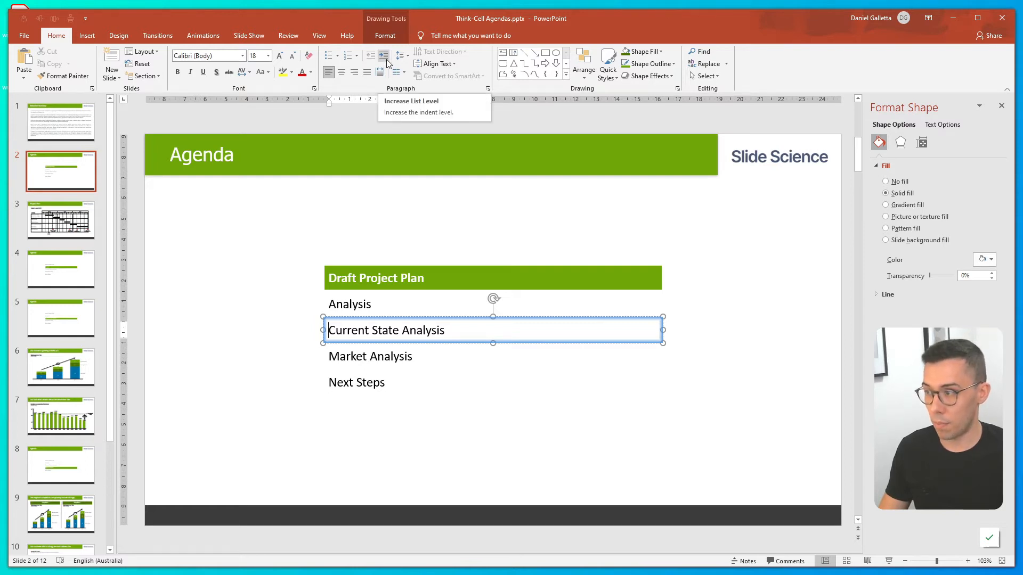
# Step: Name the chapter Analysis and indent Current State Analysis and Market Analysis beneath it
pyautogui.click(384, 56)
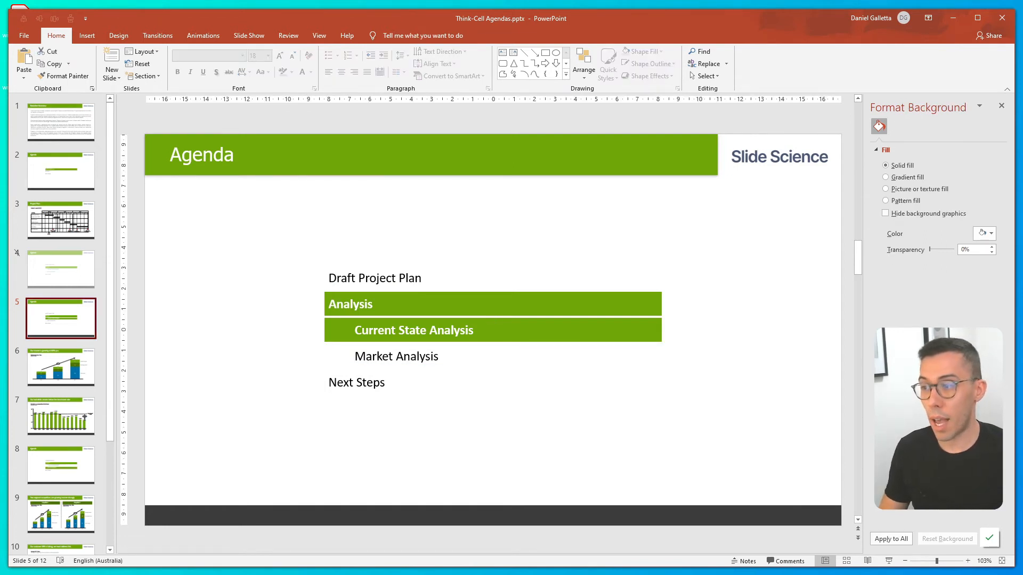
pyautogui.moveTo(31, 273)
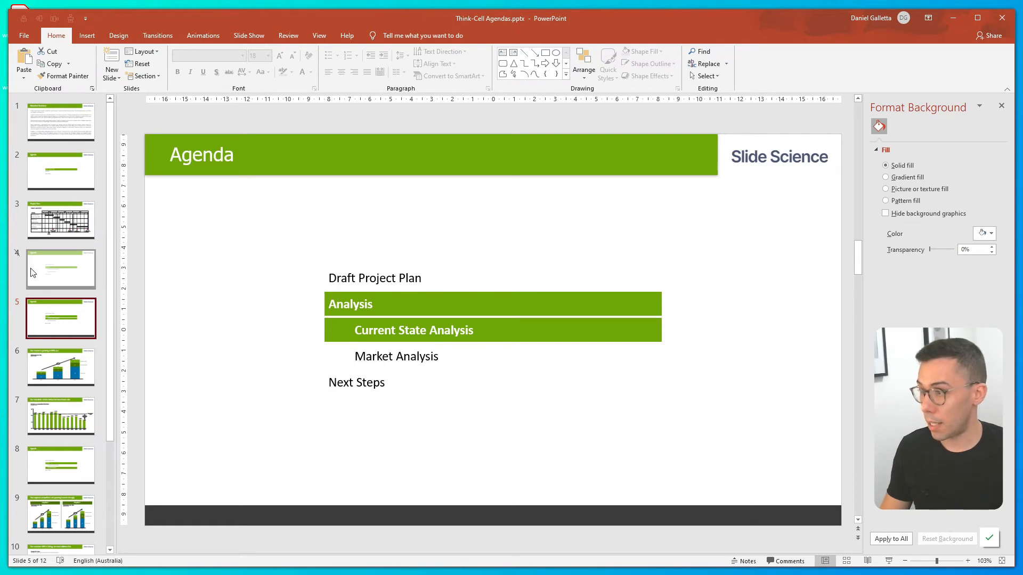
pyautogui.click(60, 269)
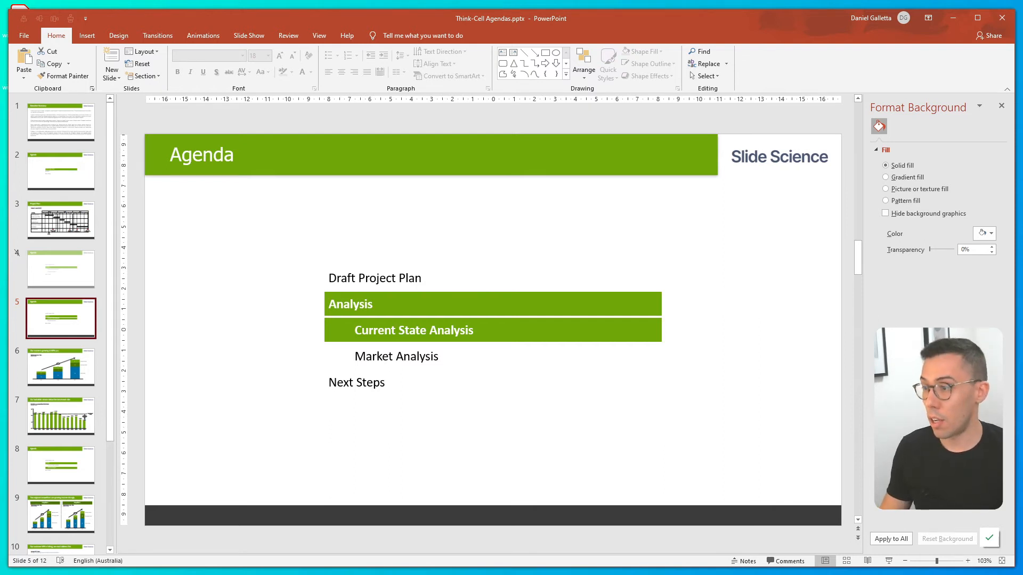
pyautogui.moveTo(371, 451)
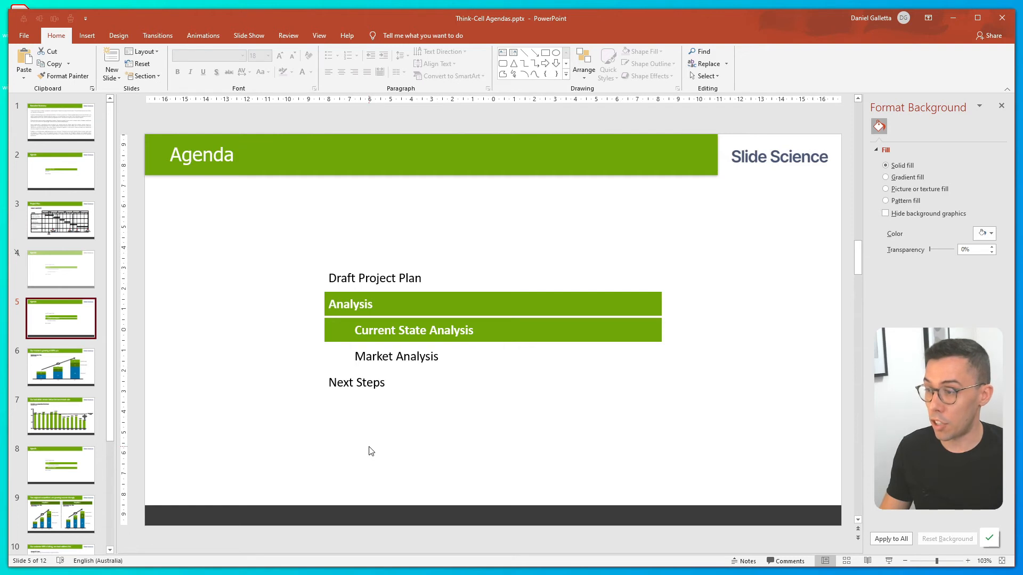
pyautogui.moveTo(77, 467)
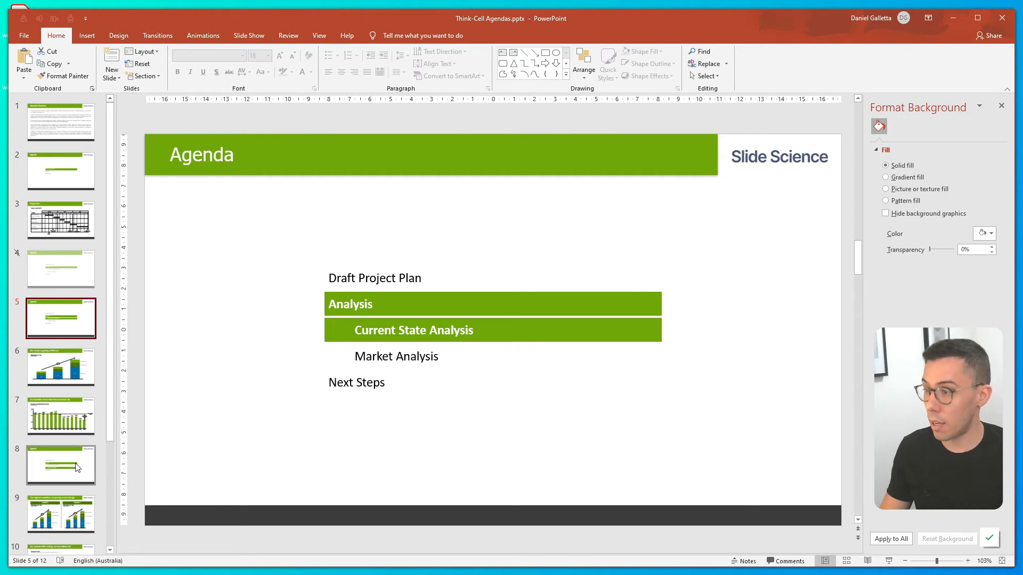
pyautogui.click(61, 464)
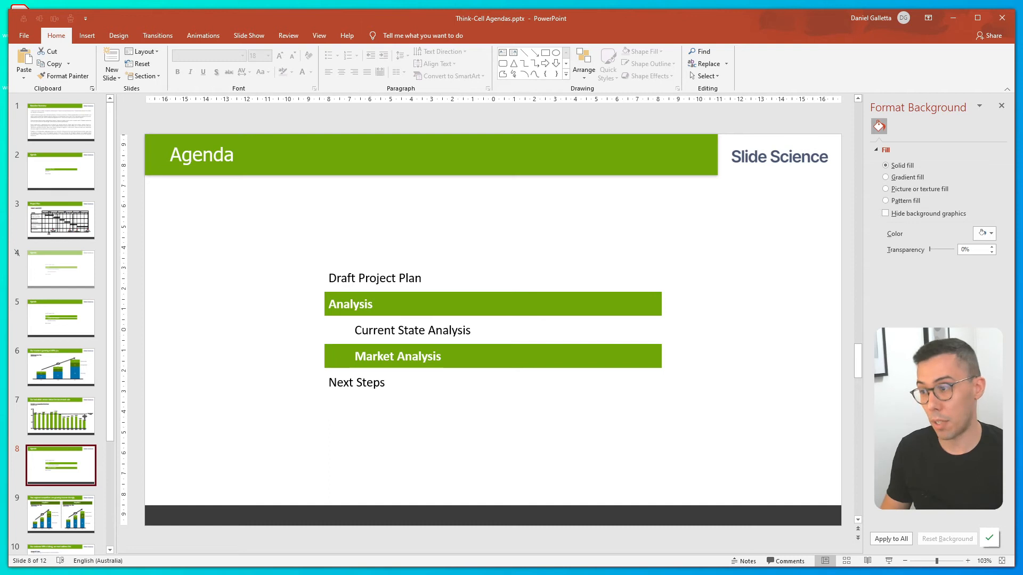
pyautogui.click(61, 170)
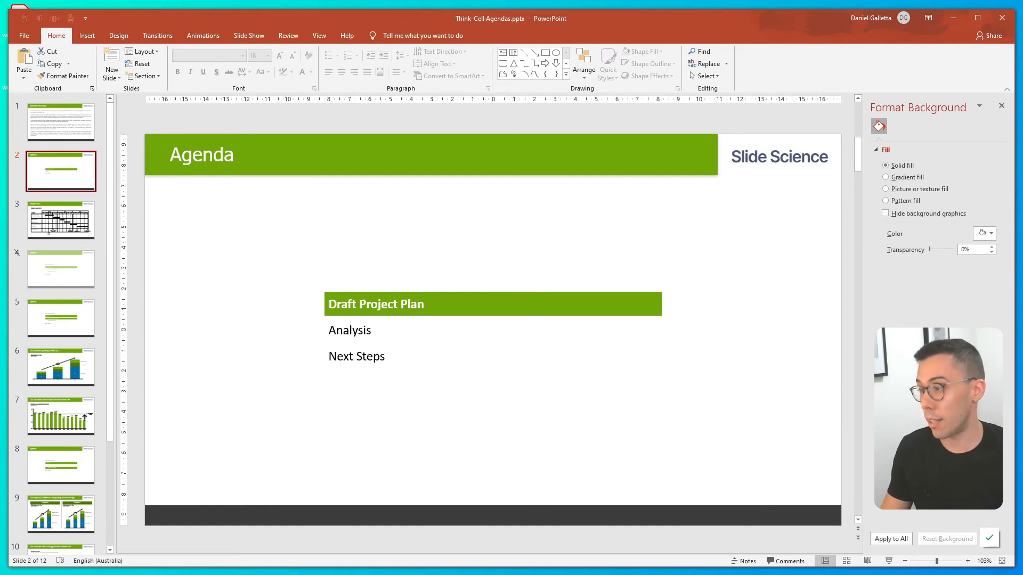
pyautogui.click(61, 317)
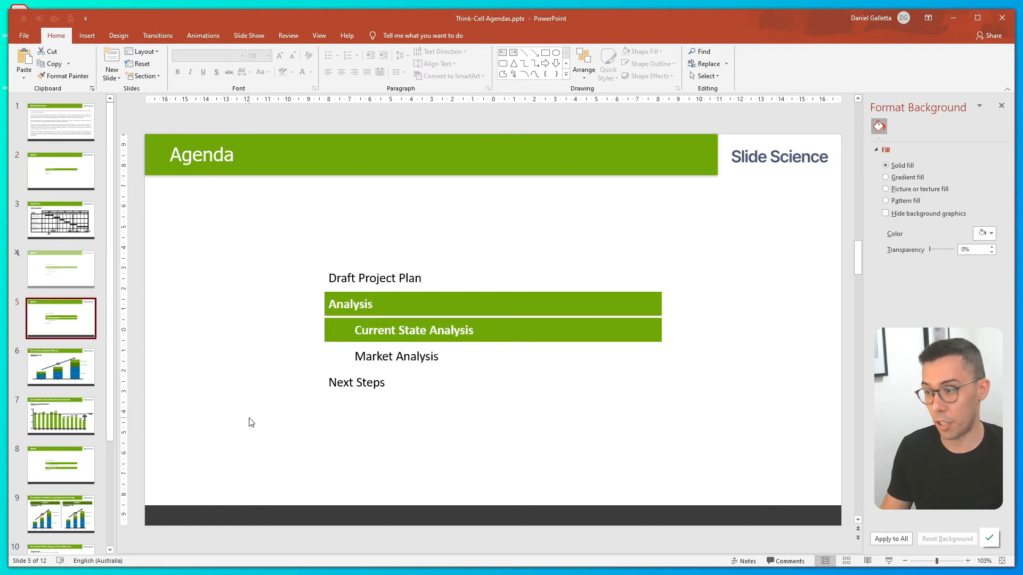